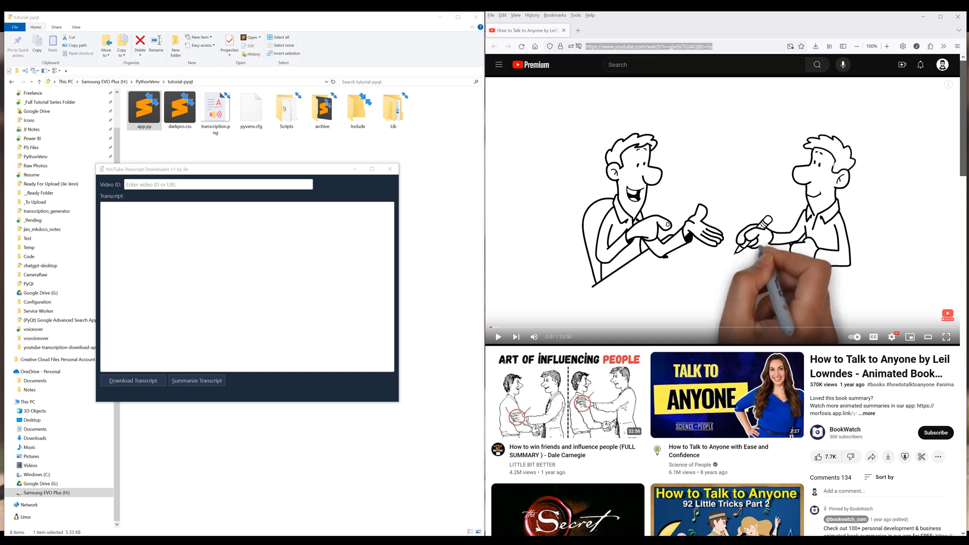
- Enter the How to Talk to Anyone YouTube URL into the Video ID field
left_click(218, 183)
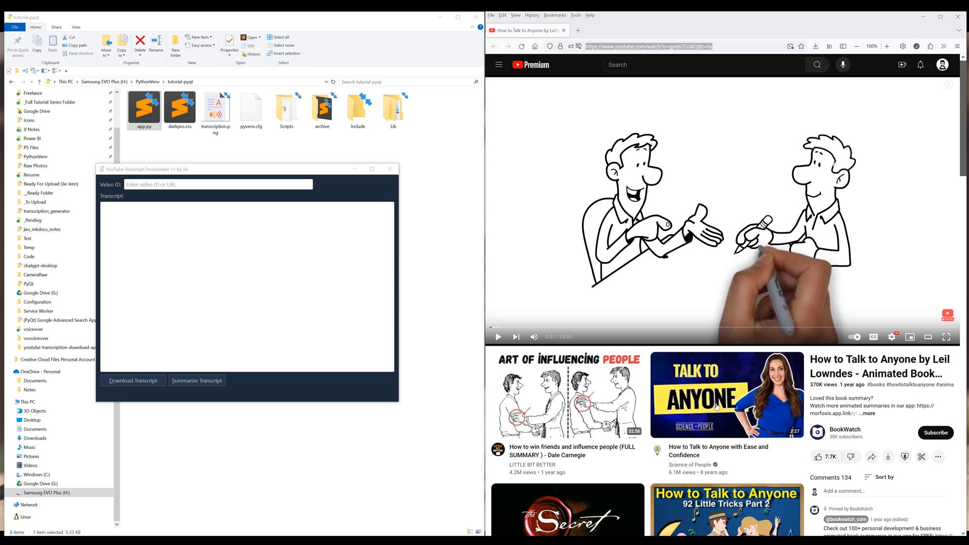
left_click(646, 45)
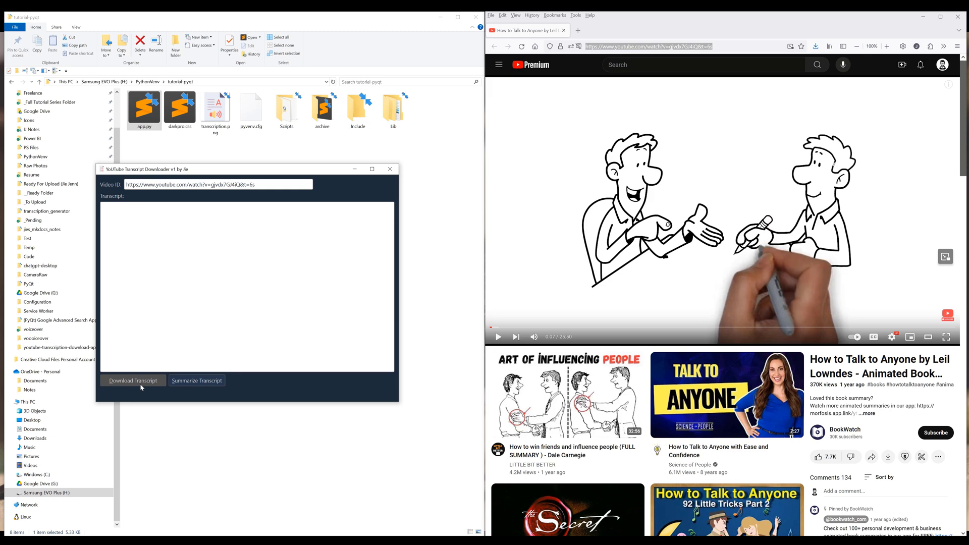
- Download the transcript, summarize it into numbered ideas, then close the downloader window
left_click(132, 380)
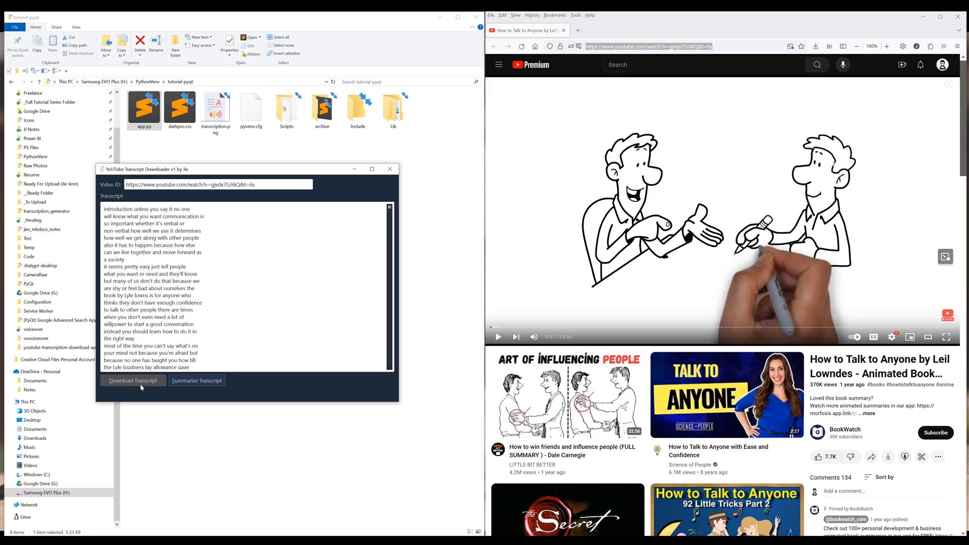
mouse_move(197, 380)
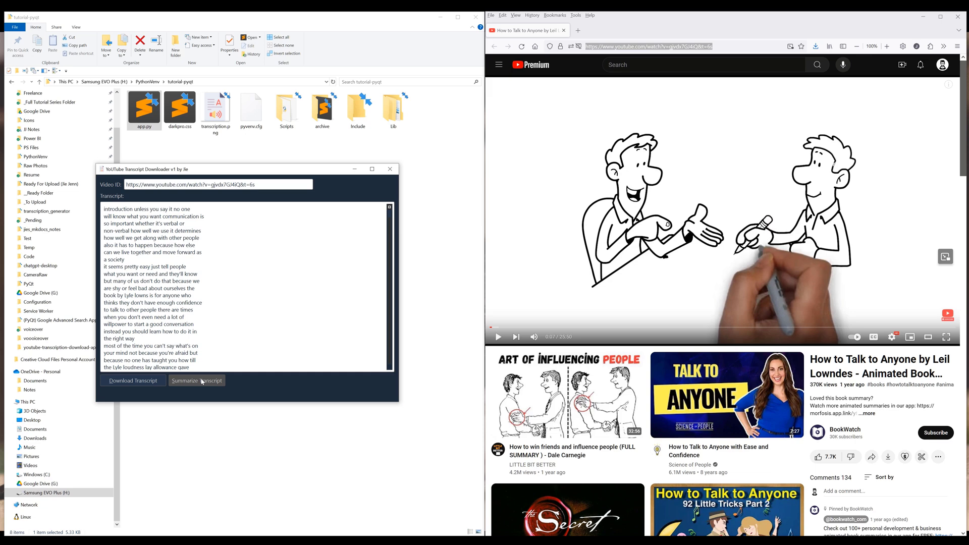
left_click(197, 380)
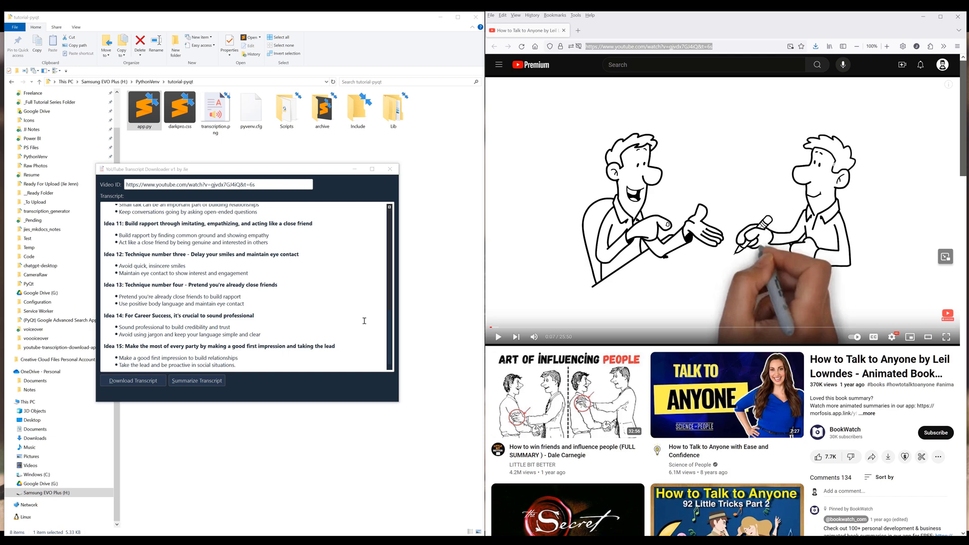
mouse_move(362, 191)
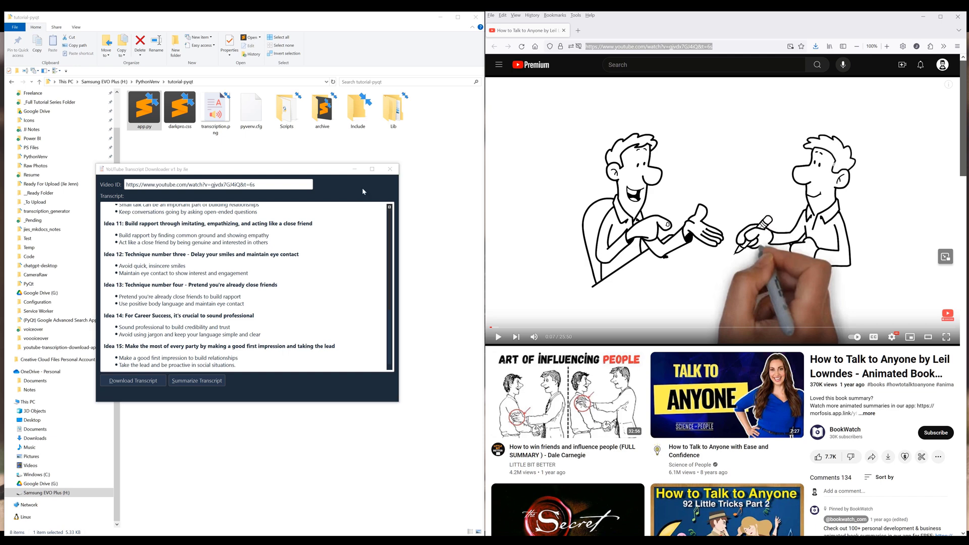
left_click(390, 169)
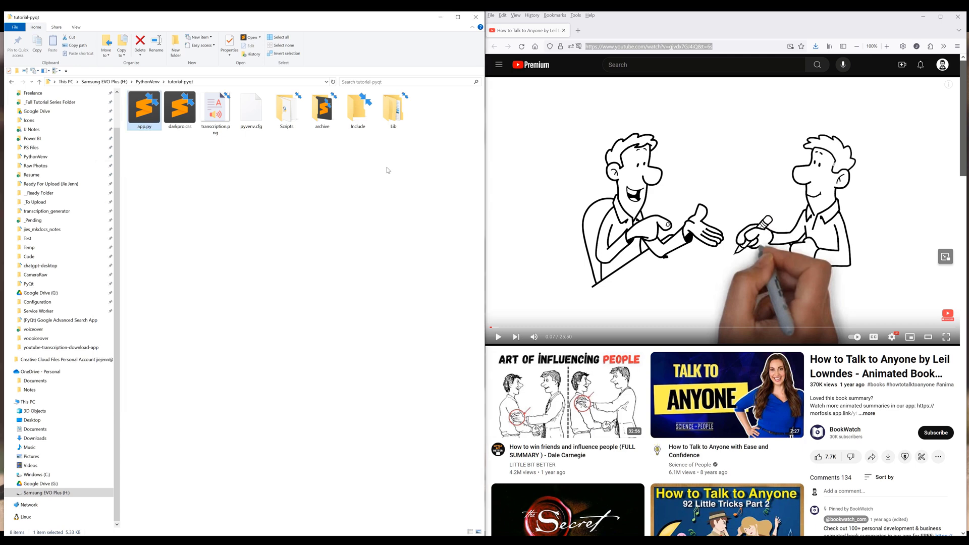
- Run pip install markdown pyqt6 groq youtube-transcript-api in Git Bash
key("Delete")
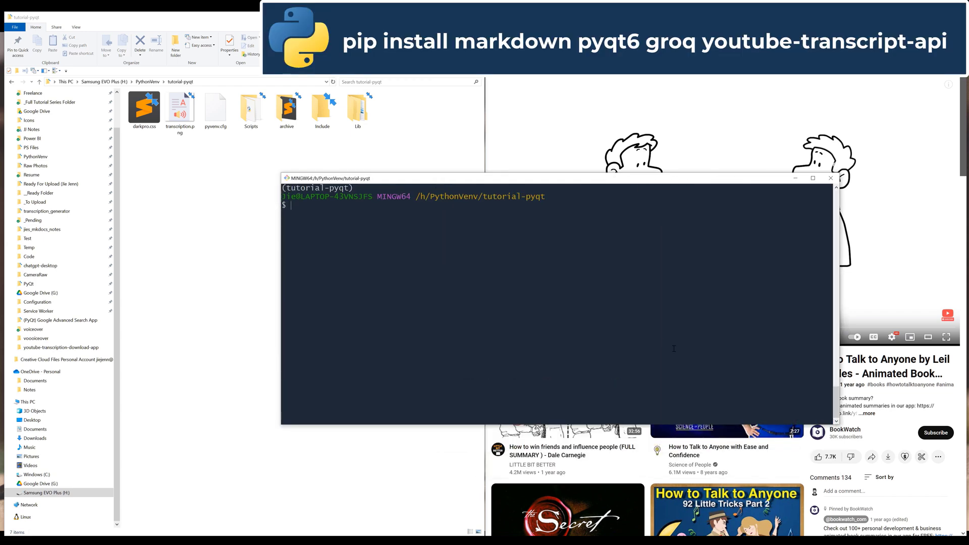
type("pip install markdow")
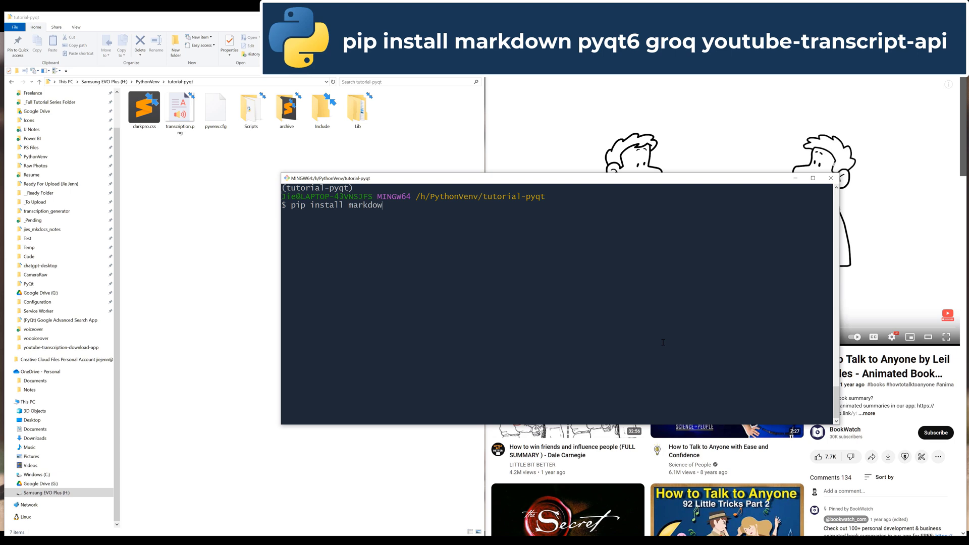
type("pyqt6 groq")
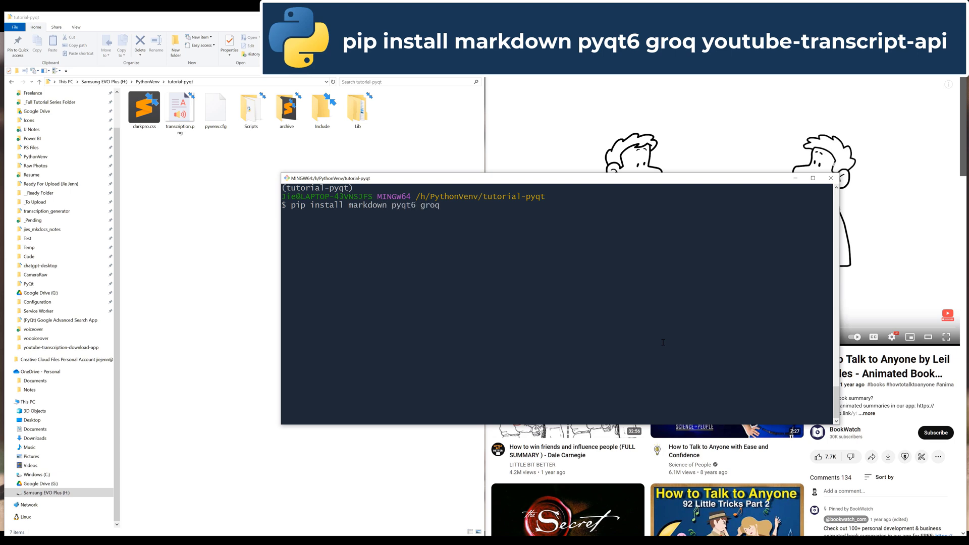
type("youtube-transcript-a")
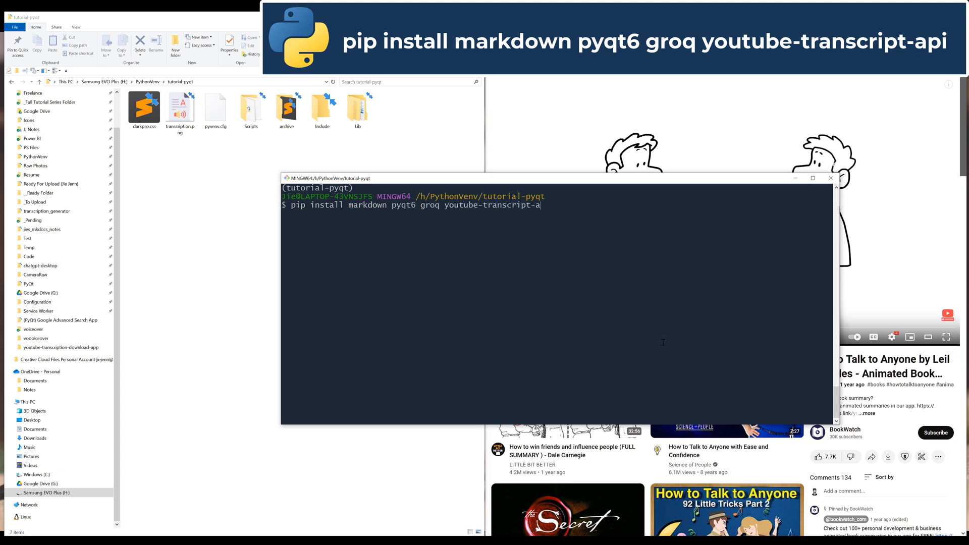
key("Return")
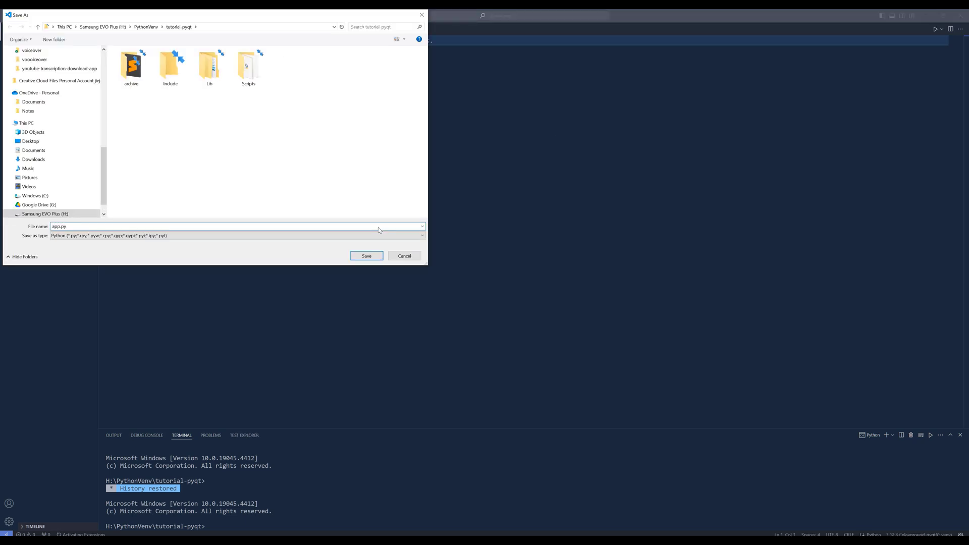
- Write app.py imports for sys, os, re, groq, markdown, YouTubeTranscriptApi, PyQt6 widgets and QIcon, and save
left_click(366, 255)
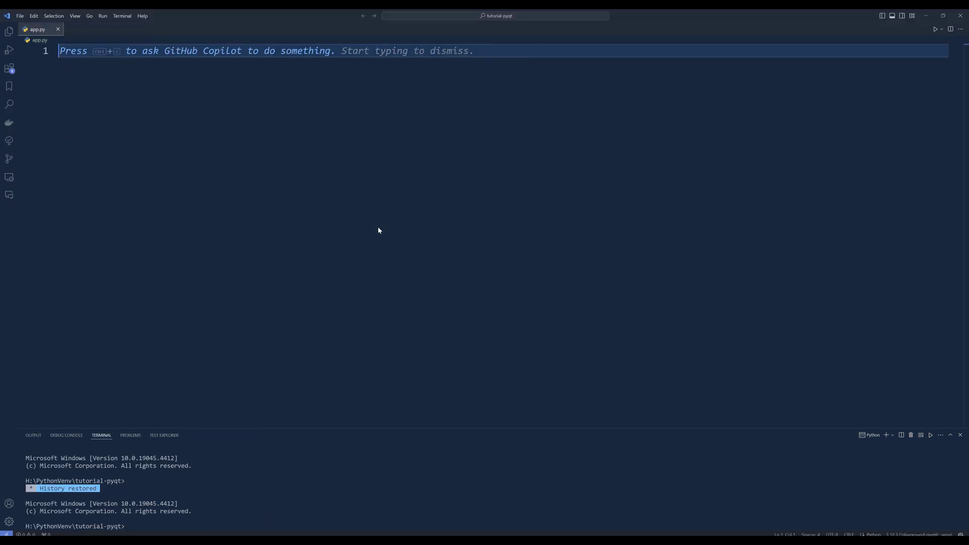
type("import sys")
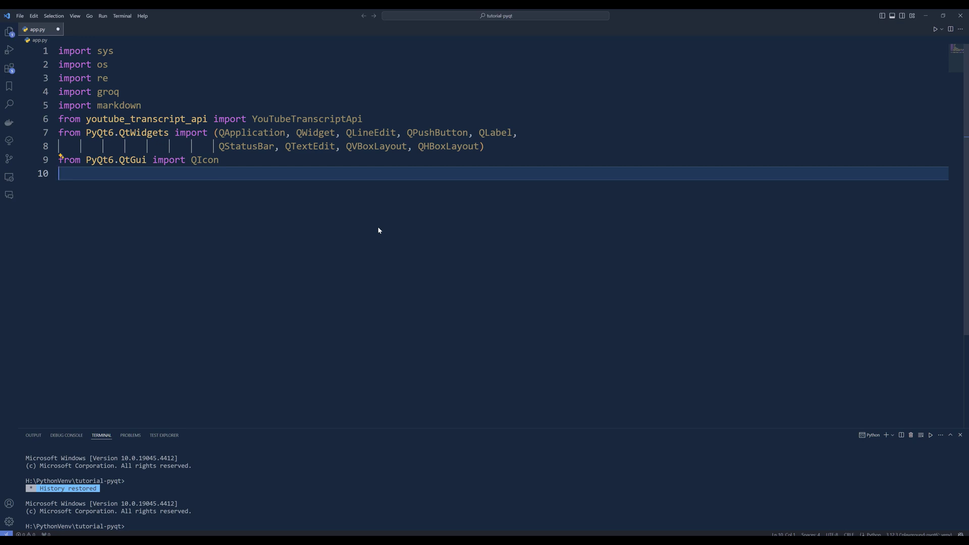
key("ctrl+s")
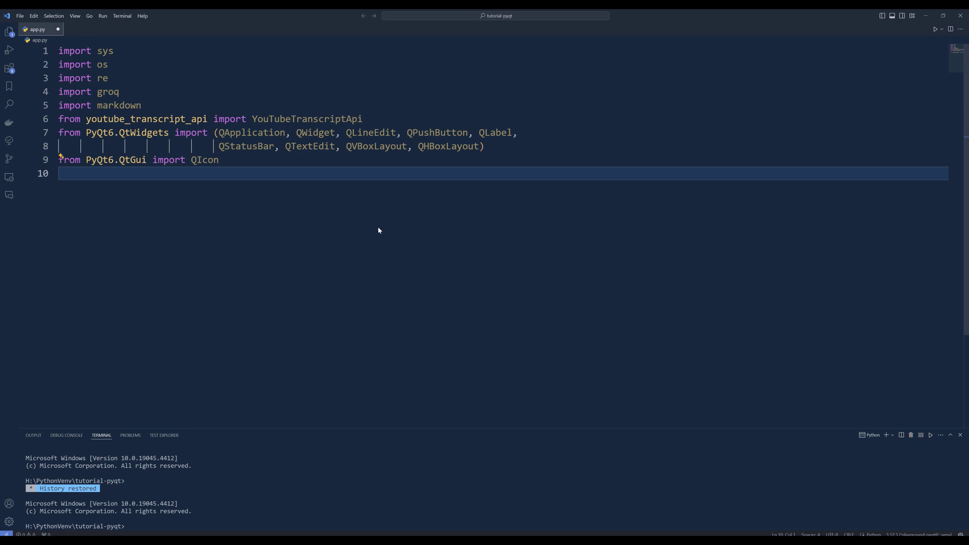
- Write extract_video_id with regex checks for youtube.com and youtu.be URLs and save
key("ctrl+s")
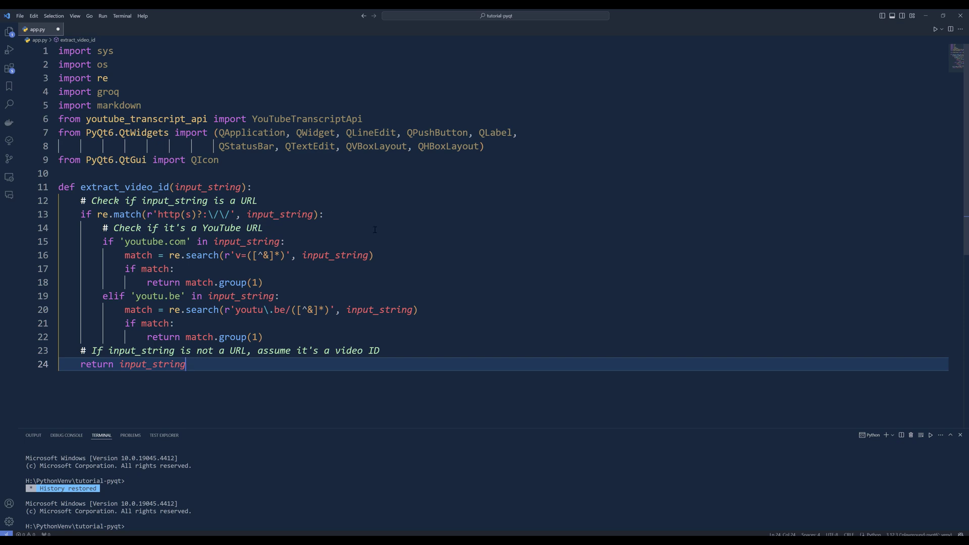
- Define AppWindow(QWidget) with __init__ resizing to 800x600, 14px font stylesheet, main QVBoxLayout and init_ui()
key("enter")
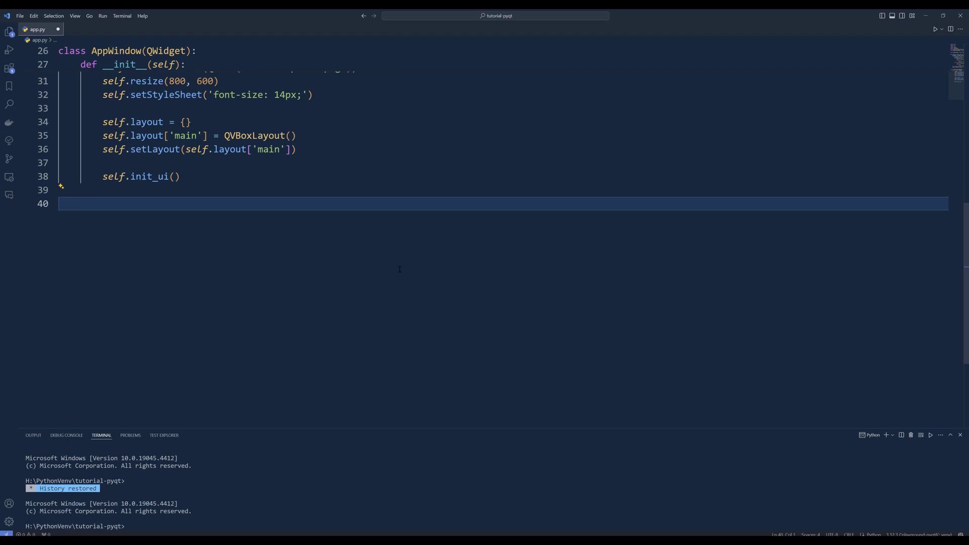
- Write init_container with button, line_edit and label dicts, init_ui, and _add_video_input_section with QLabel and QLineEdit
type("def init_container(self):")
type("self.label = {}")
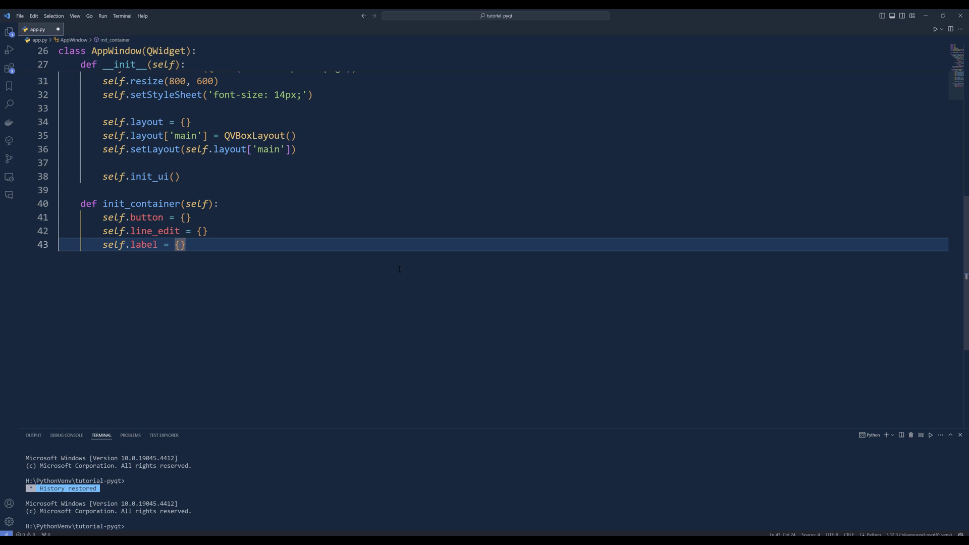
key("Enter")
type("self.init_container(")
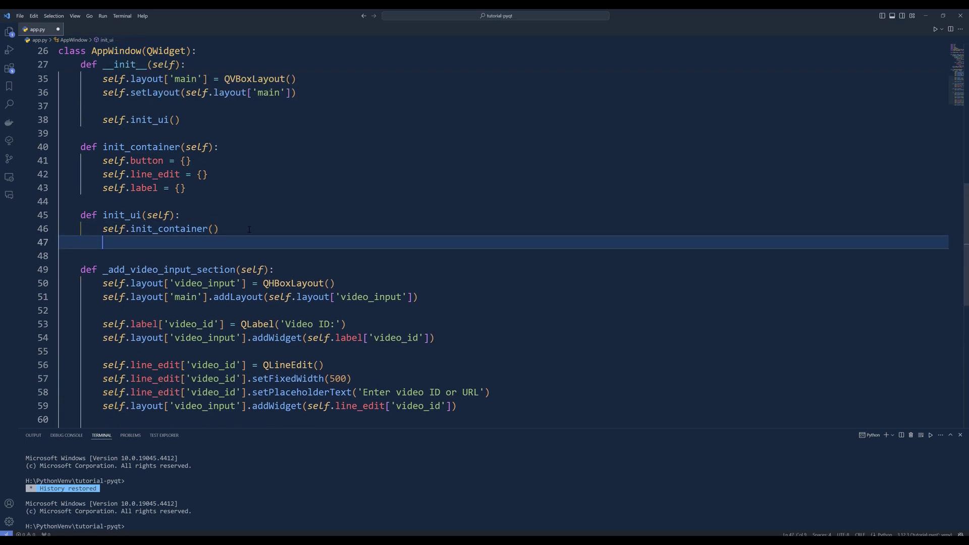
- Call _add_video_input_section in init_ui and write _add_output_section with a Transcript QLabel and QTextEdit
type("self._add_video_input_section(")
type("self.layout['video_input'].addStretch(")
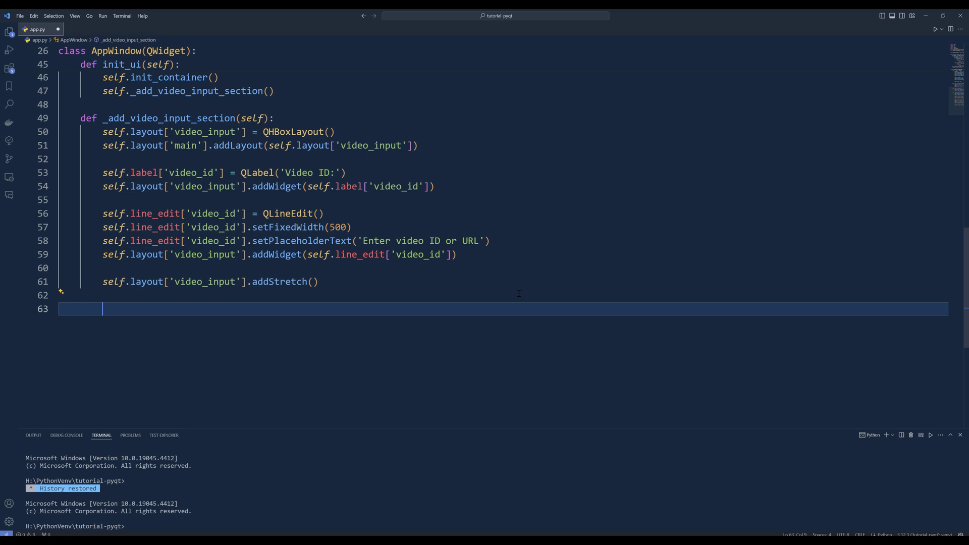
type("def _add_output_section(self):")
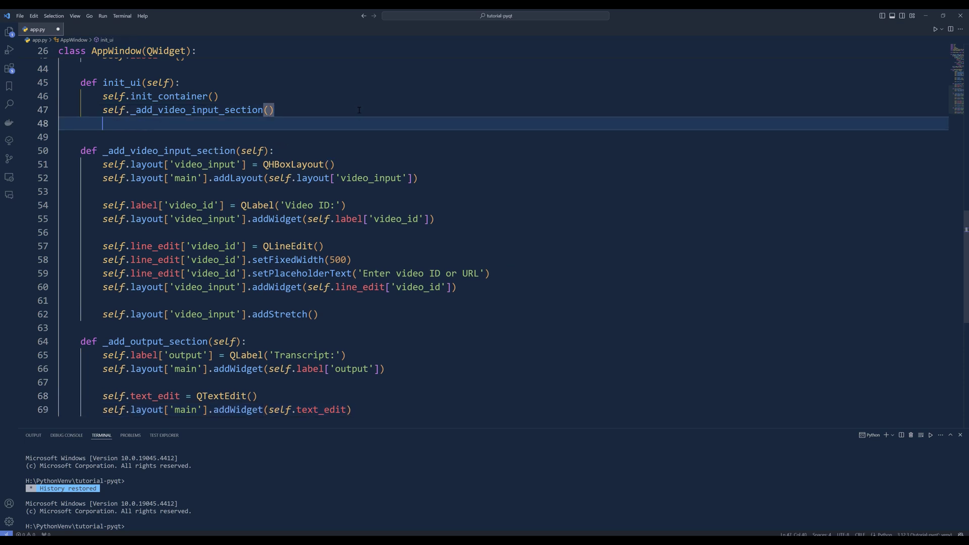
- Add self._add_output_section() to init_ui after the video input section call
type("self._add_output_section(")
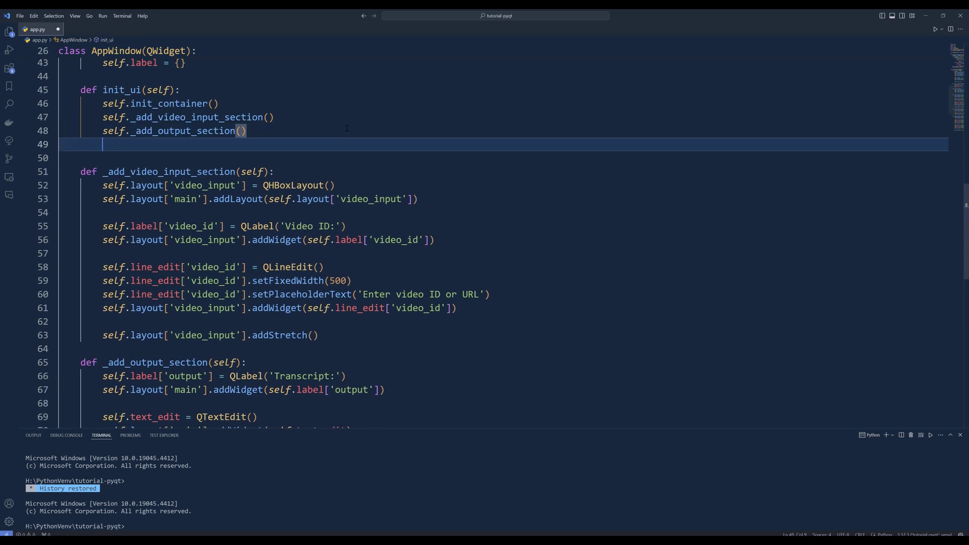
- Add self._add_button_section() to init_ui and create self.status_bar = QStatusBar()
type("self._add_button_section(")
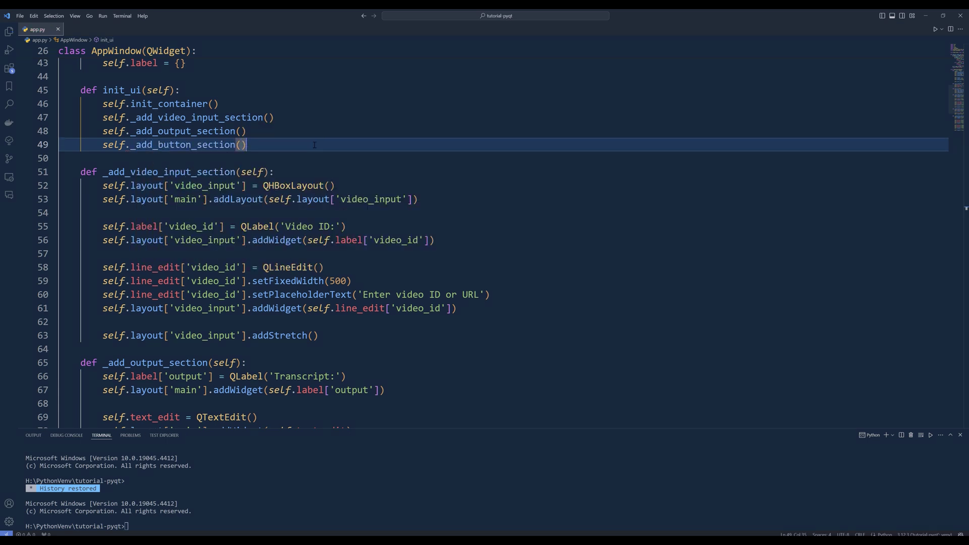
type("self.status_bar = QStatusBar()")
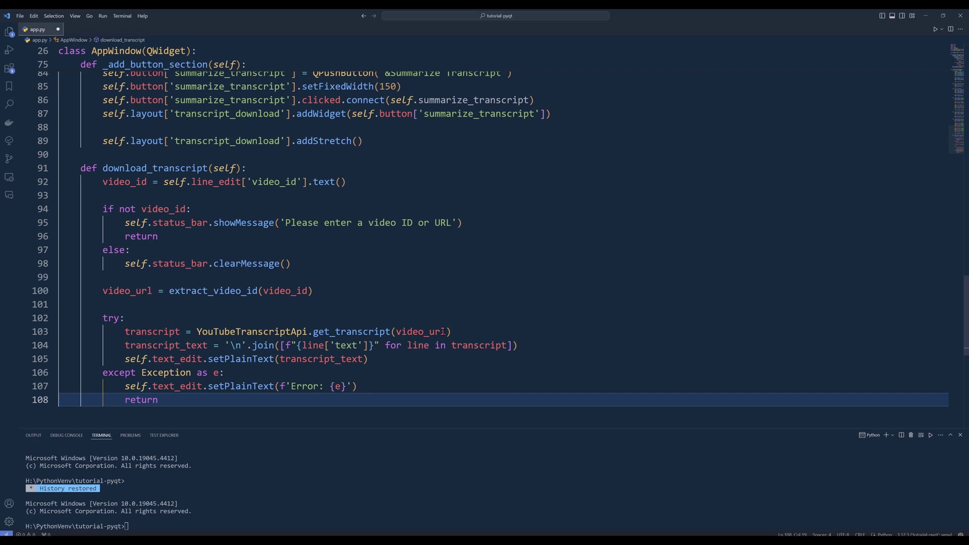
- Write download_transcript reading the video ID, fetching via YouTubeTranscriptApi.get_transcript, with try/except error reporting
left_click(157, 400)
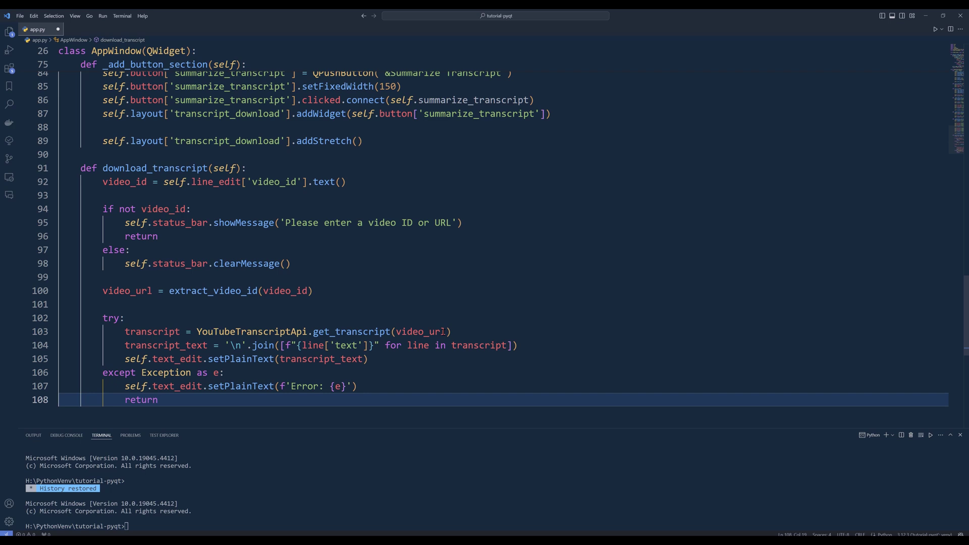
left_click(157, 399)
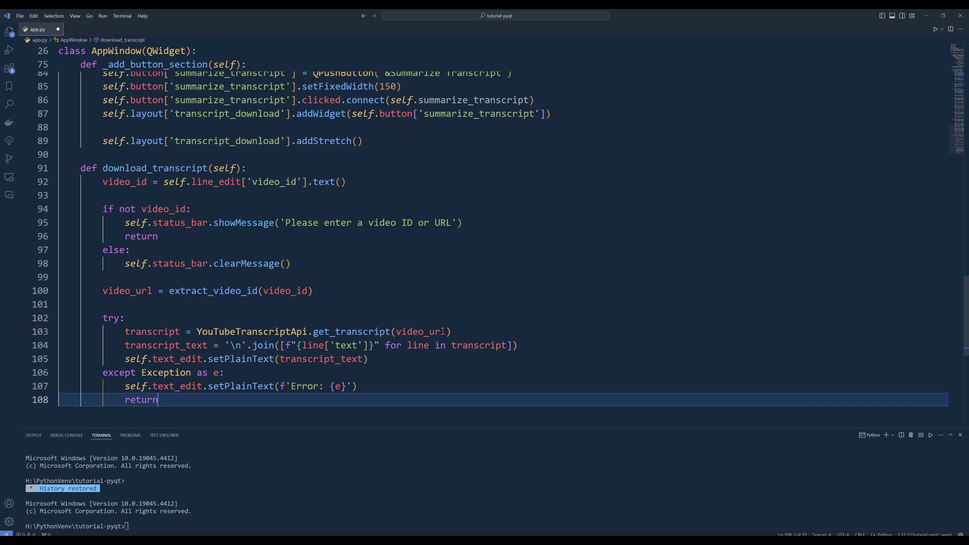
mouse_move(430, 331)
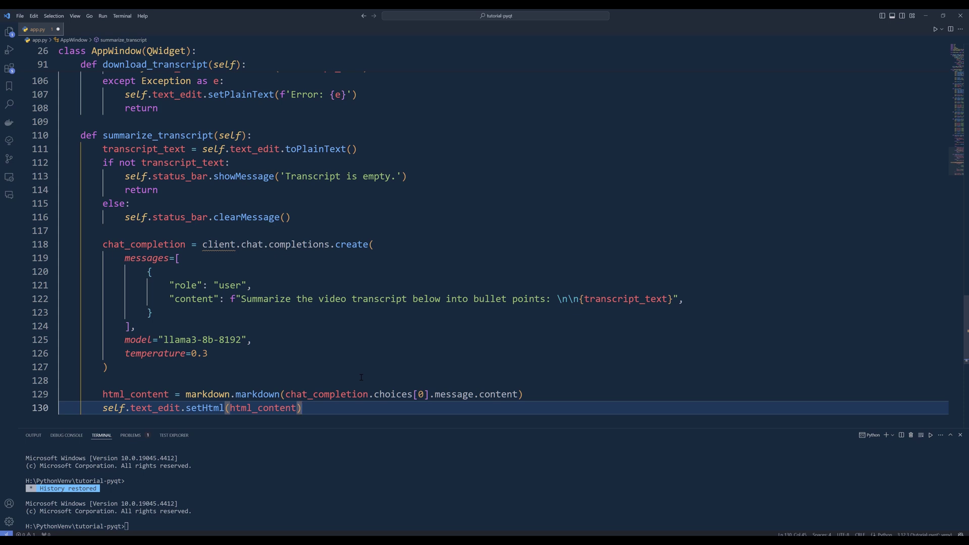
- Write summarize_transcript calling client.chat.completions.create and rendering markdown via setHtml, then save
key("ctrl+s")
type("sys.exit(app.exec())")
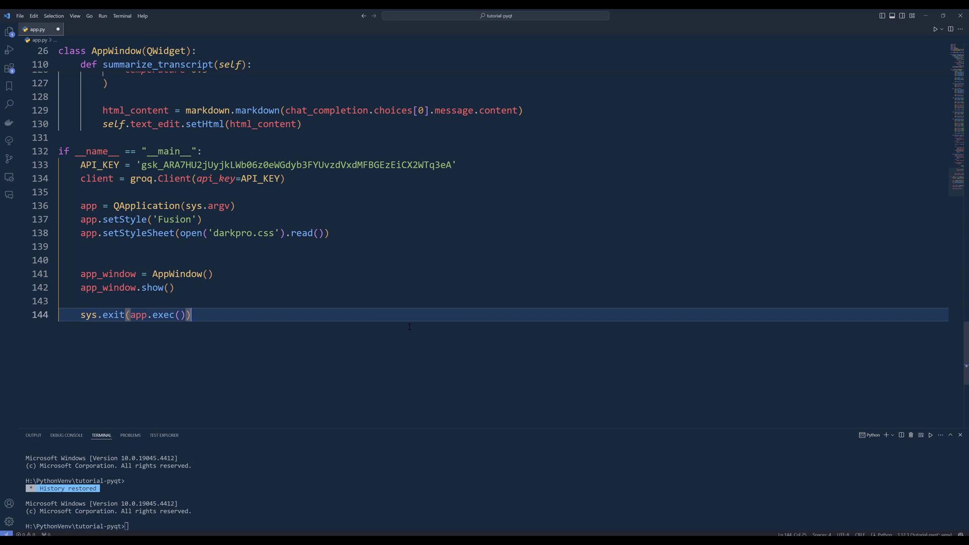
- Complete the main block with groq.Client, Fusion style, darkpro.css stylesheet, AppWindow().show(), and save app.py
key("ctrl+s")
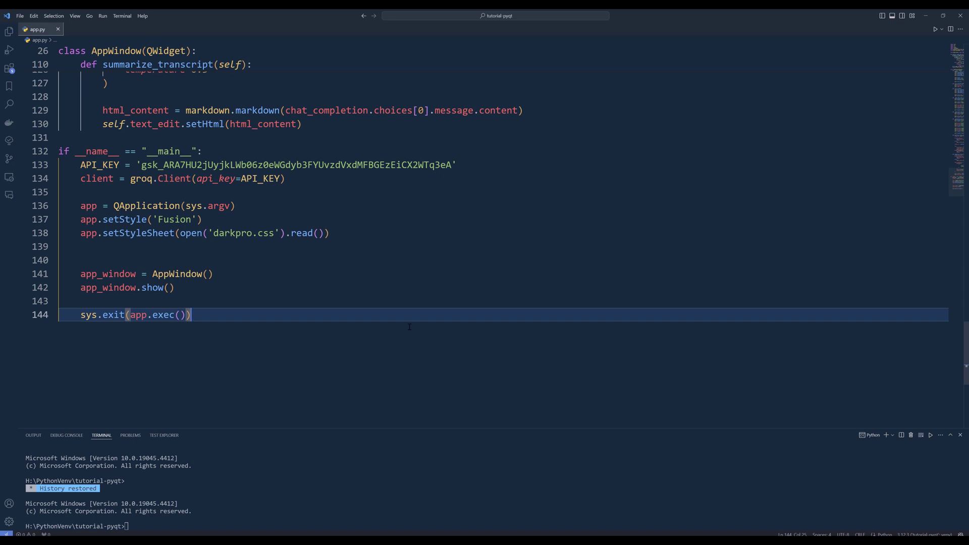
- Launch the app, then download and summarize the Starbucks video's transcript
left_click(930, 29)
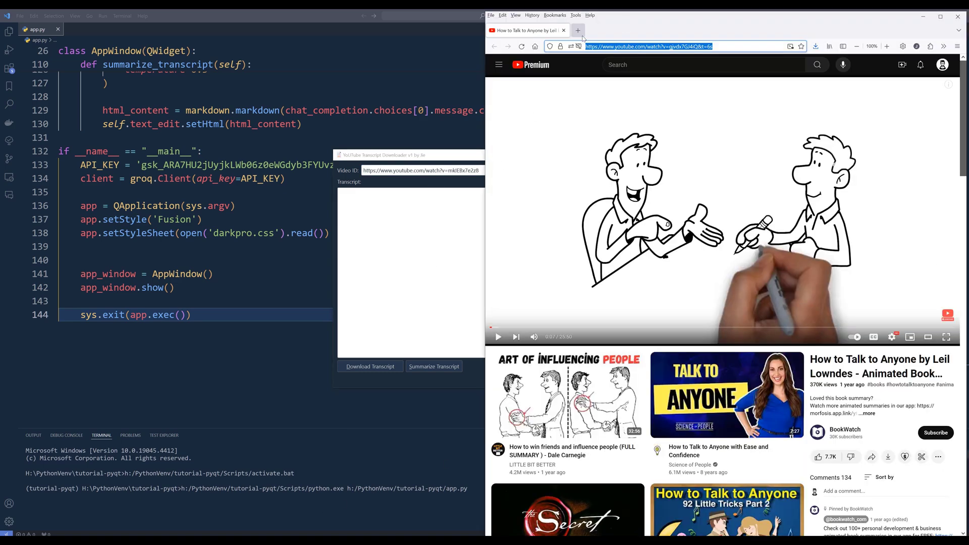
left_click(577, 30)
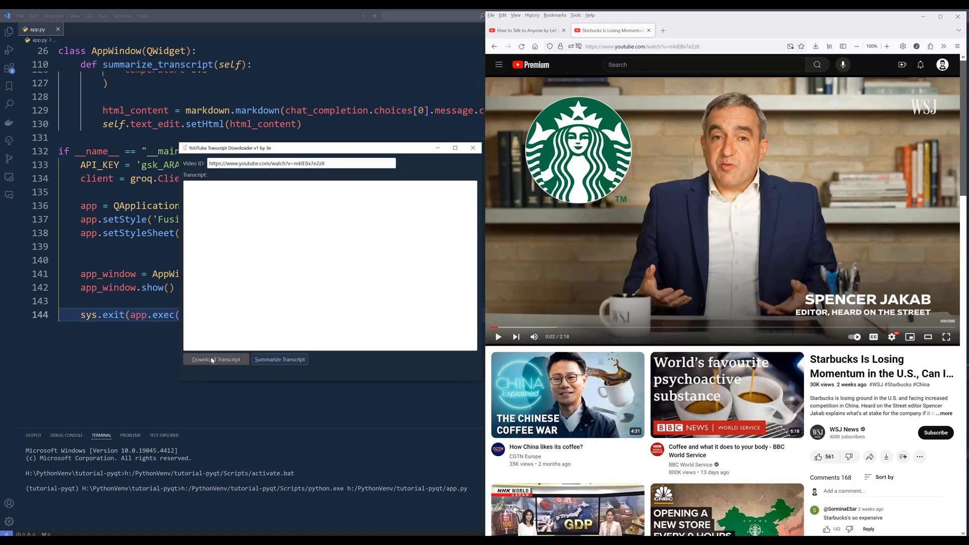
left_click(216, 360)
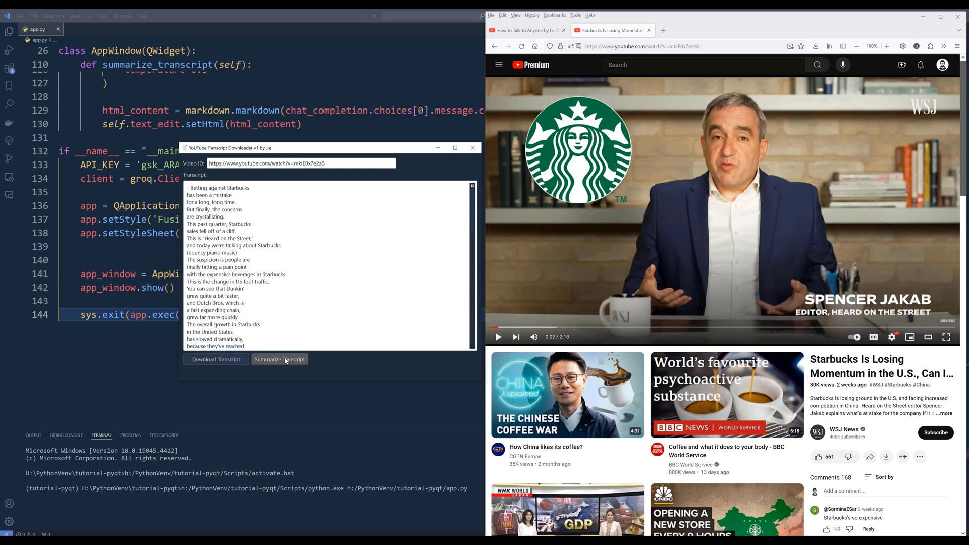
left_click(280, 359)
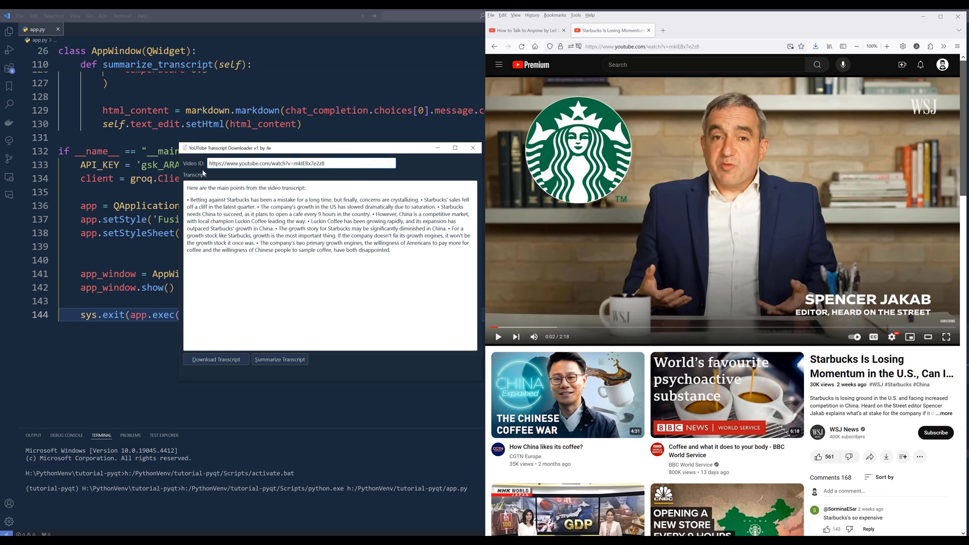
- Clear the video link and trigger the missing-video-ID and empty-transcript warnings
triple_click(300, 164)
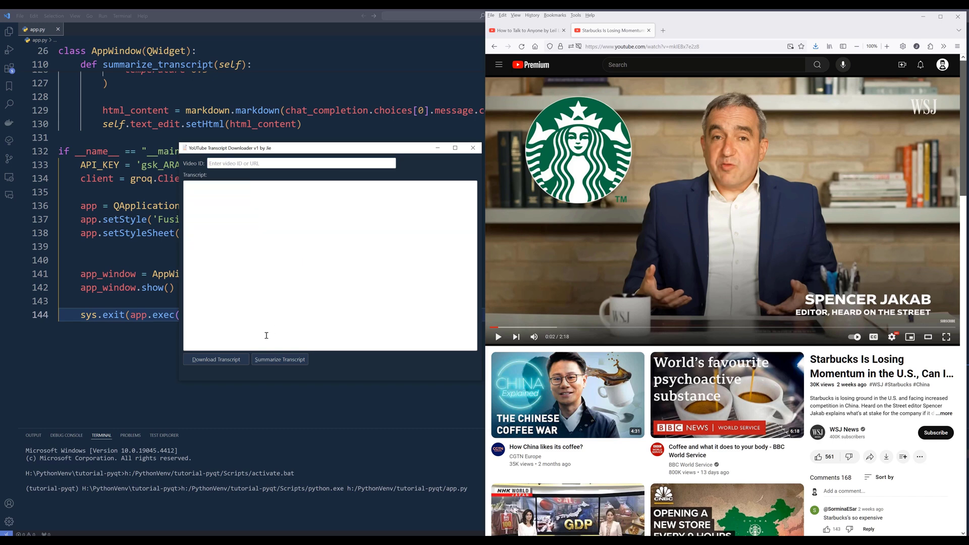
left_click(216, 360)
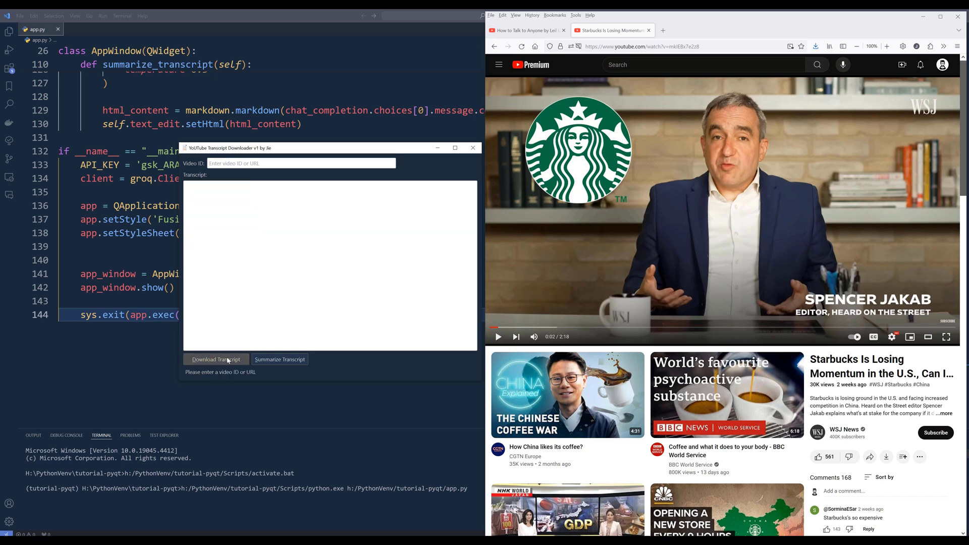
left_click(280, 359)
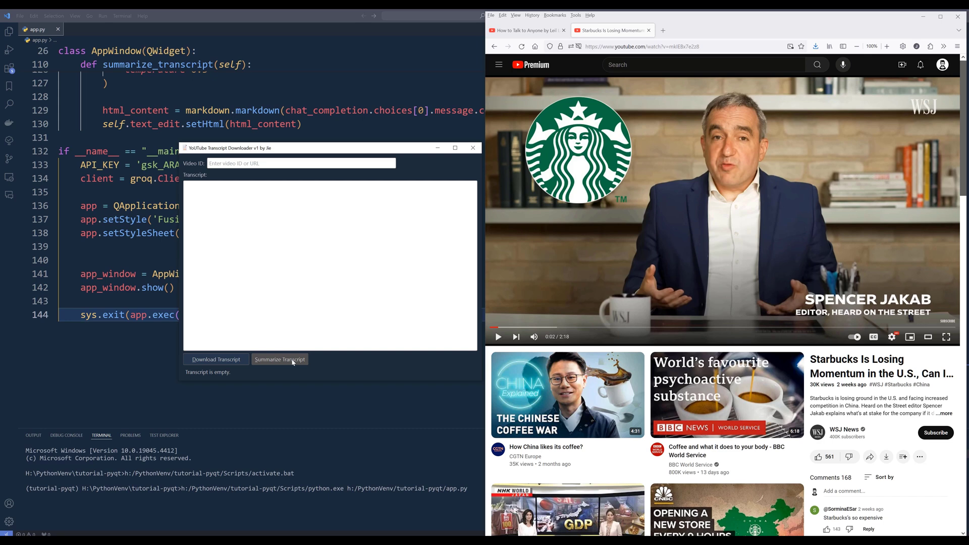
mouse_move(286, 342)
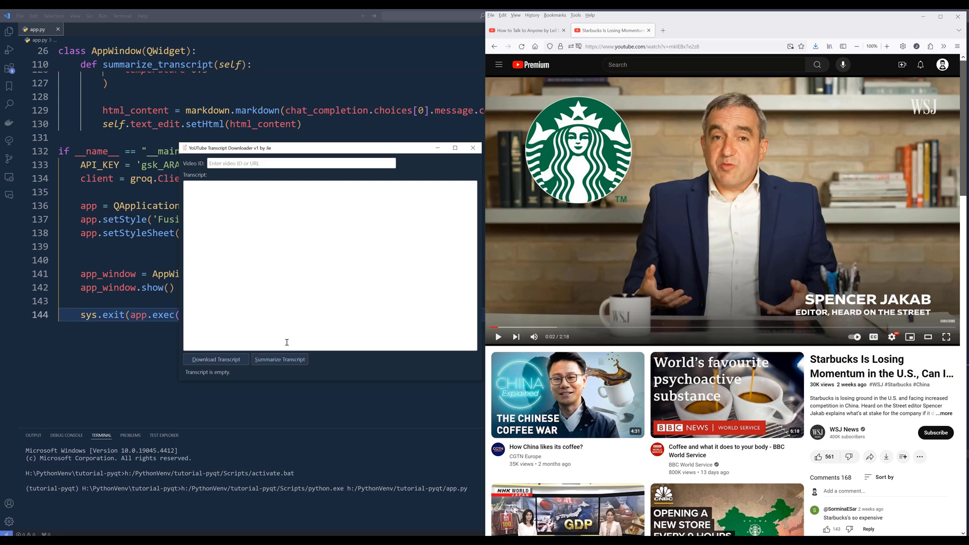
mouse_move(285, 334)
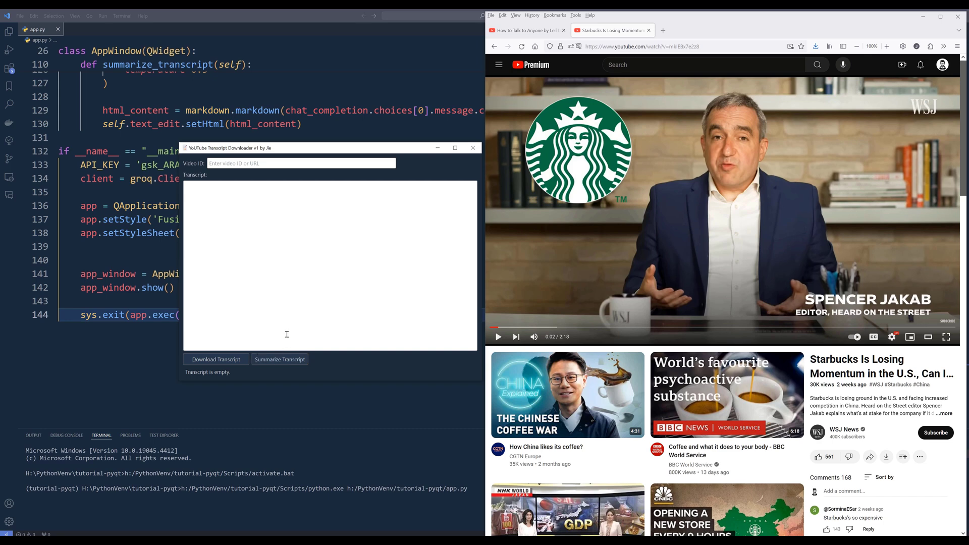